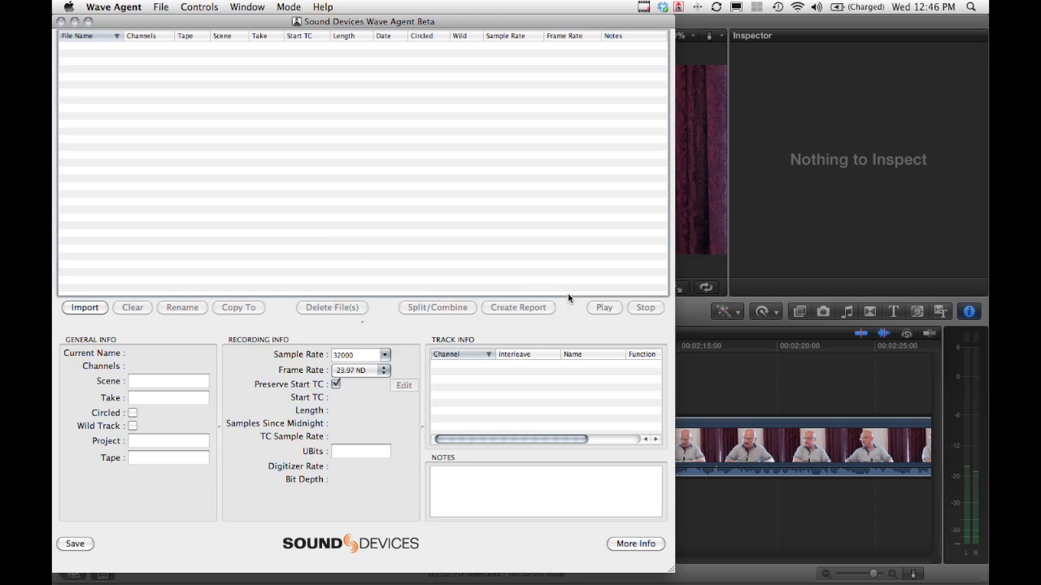
Load 8TRACKT01.WAV from the 788T CF card into Wave Agent, then switch to Final Cut Pro
click(85, 308)
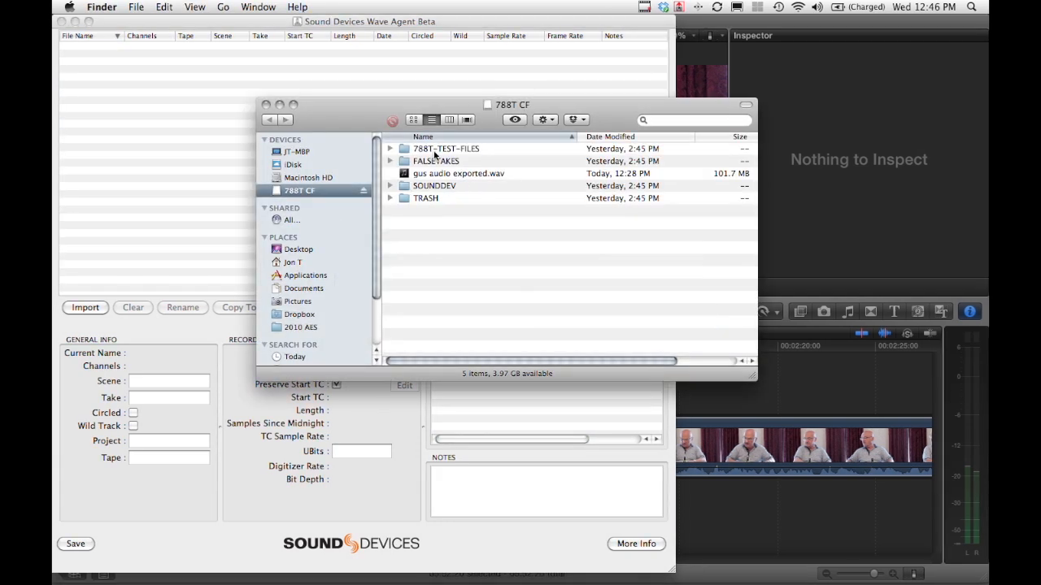
double_click(445, 148)
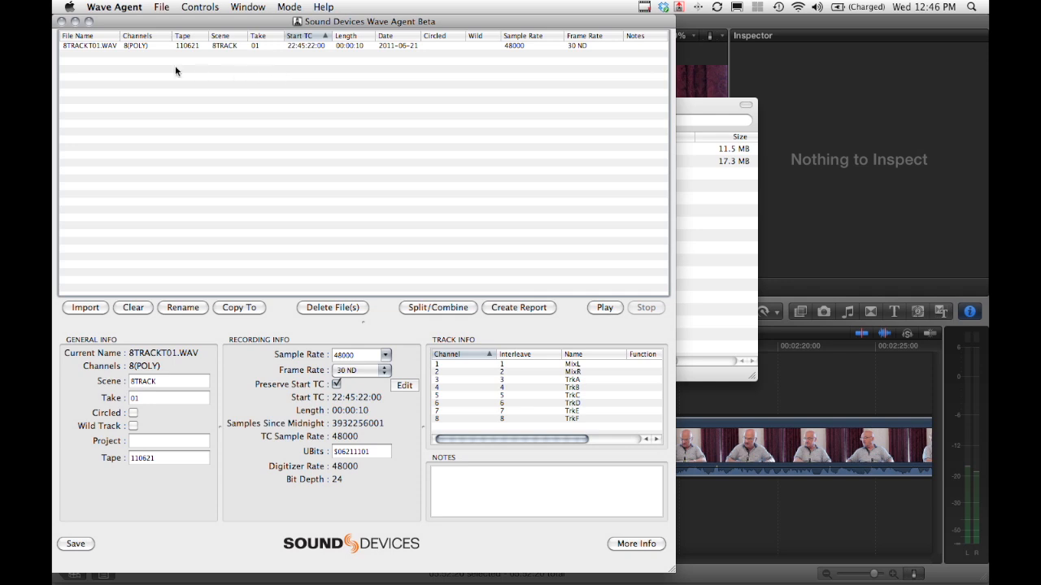
mouse_move(290, 55)
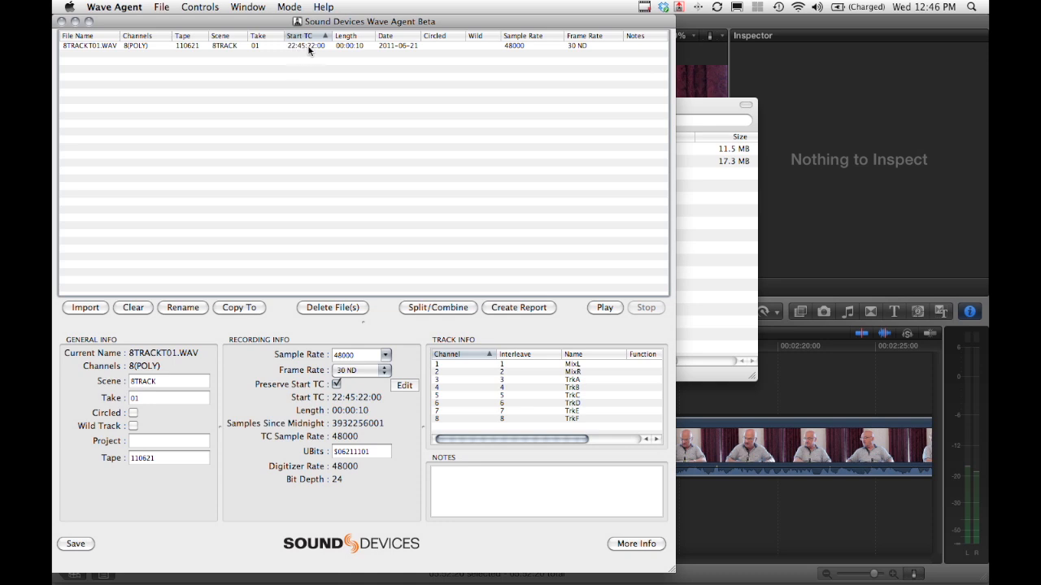
mouse_move(345, 51)
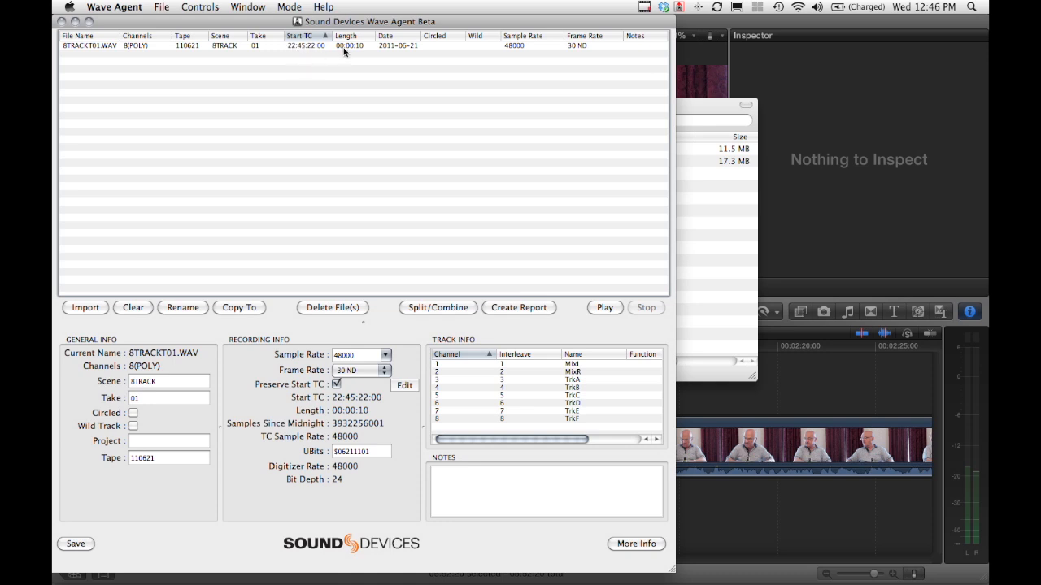
mouse_move(350, 45)
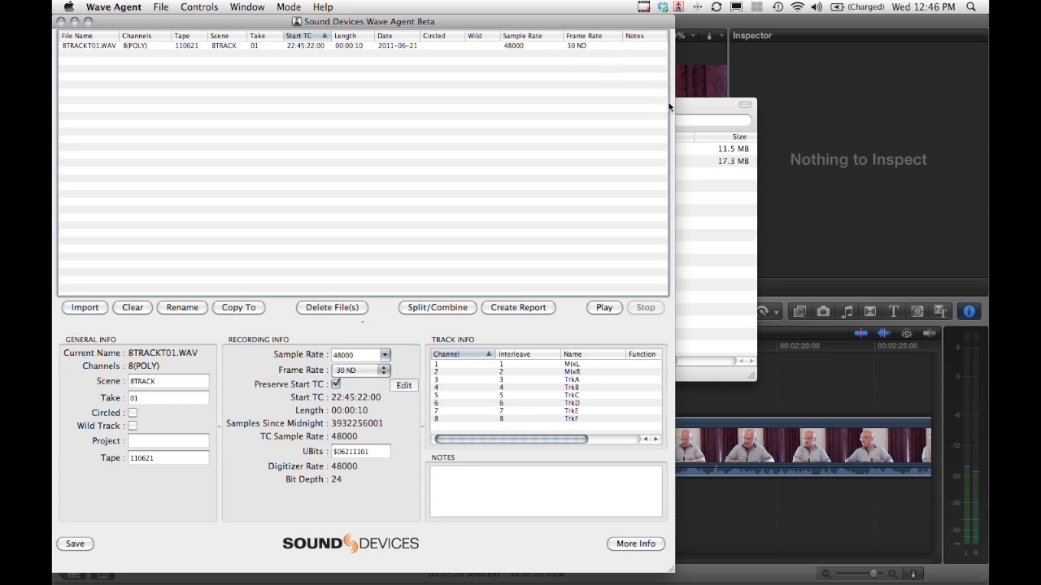
key(cmd+tab)
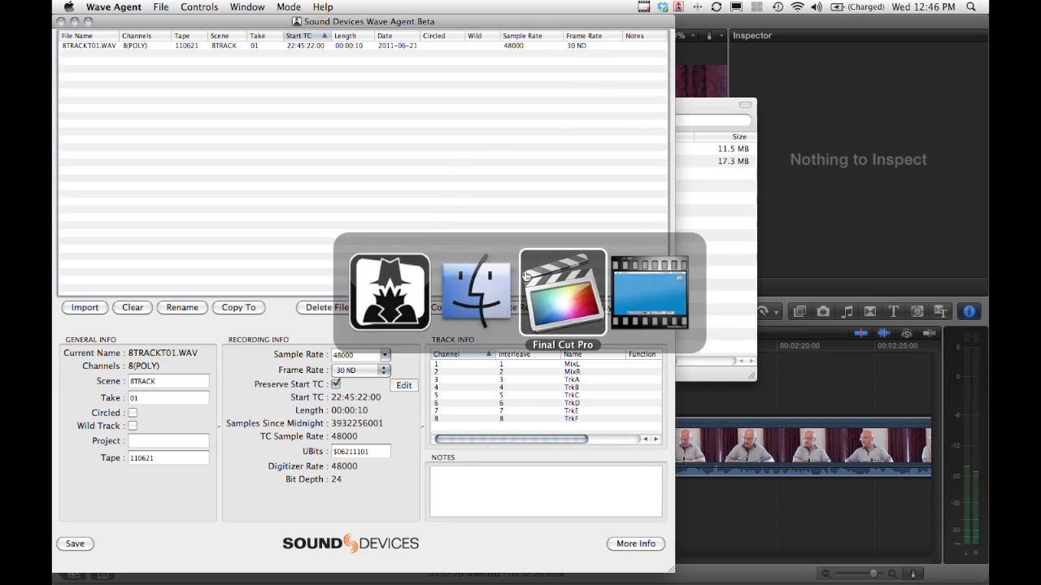
Import 8TRACKT01.WAV from 788T CF > 788T-TEST-FILES into the event library
click(563, 293)
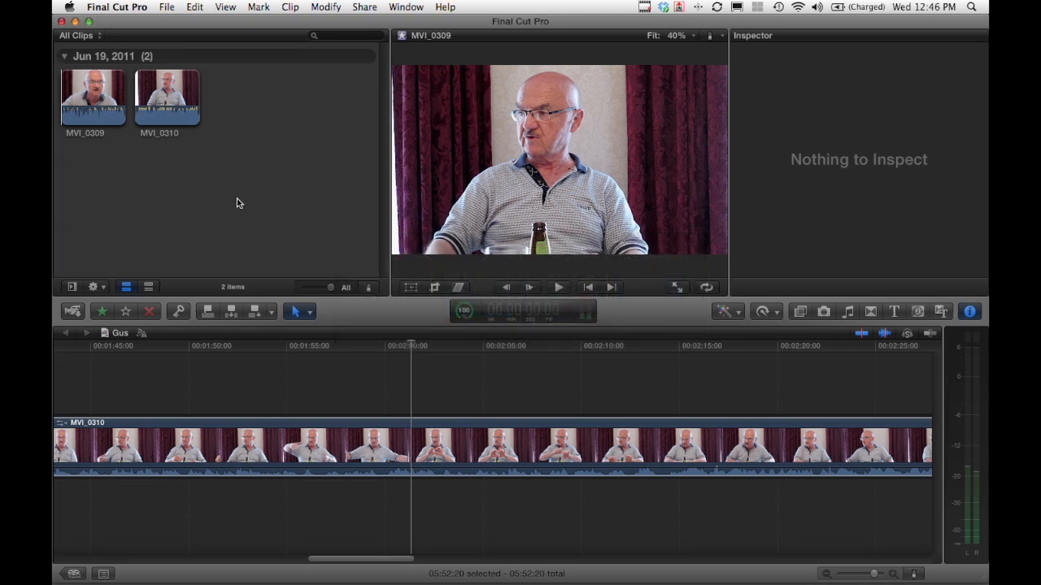
right_click(241, 203)
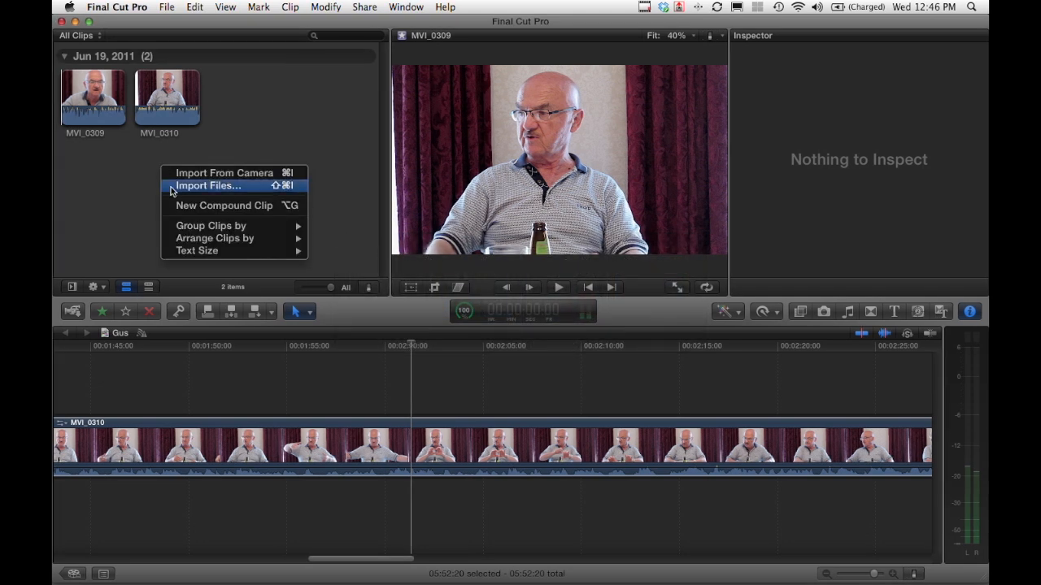
click(208, 185)
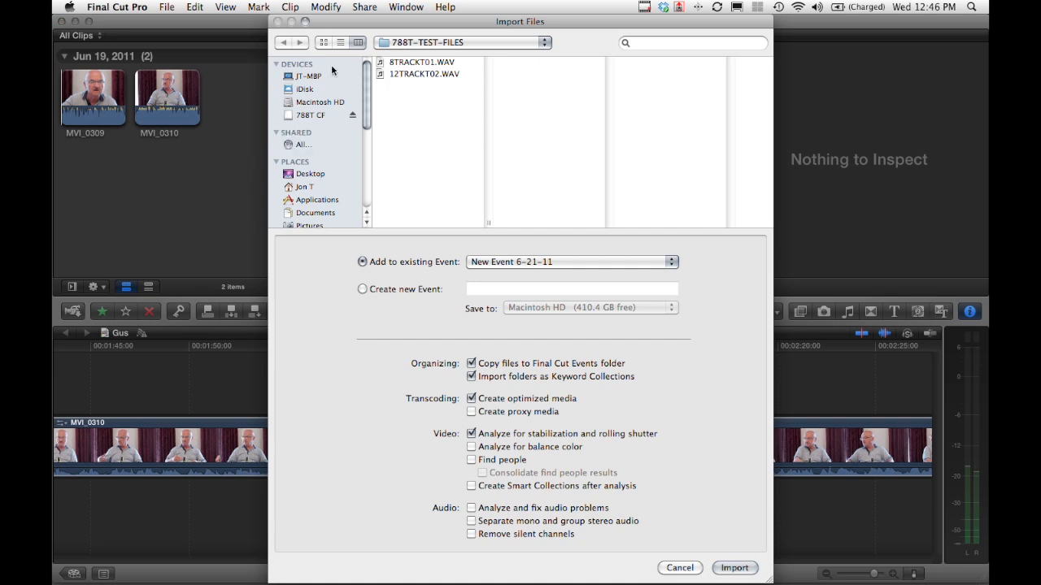
click(309, 114)
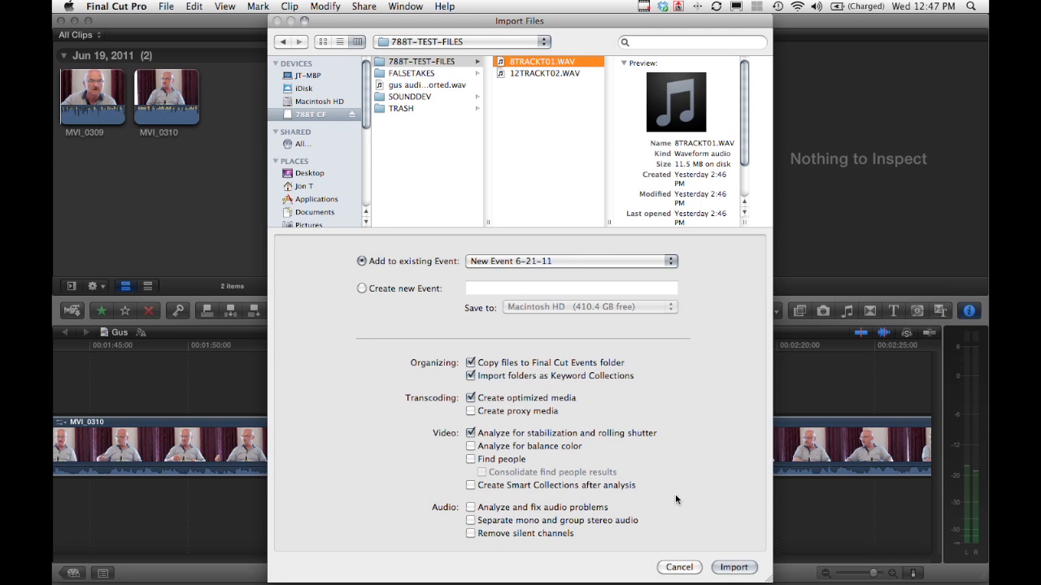
mouse_move(670, 519)
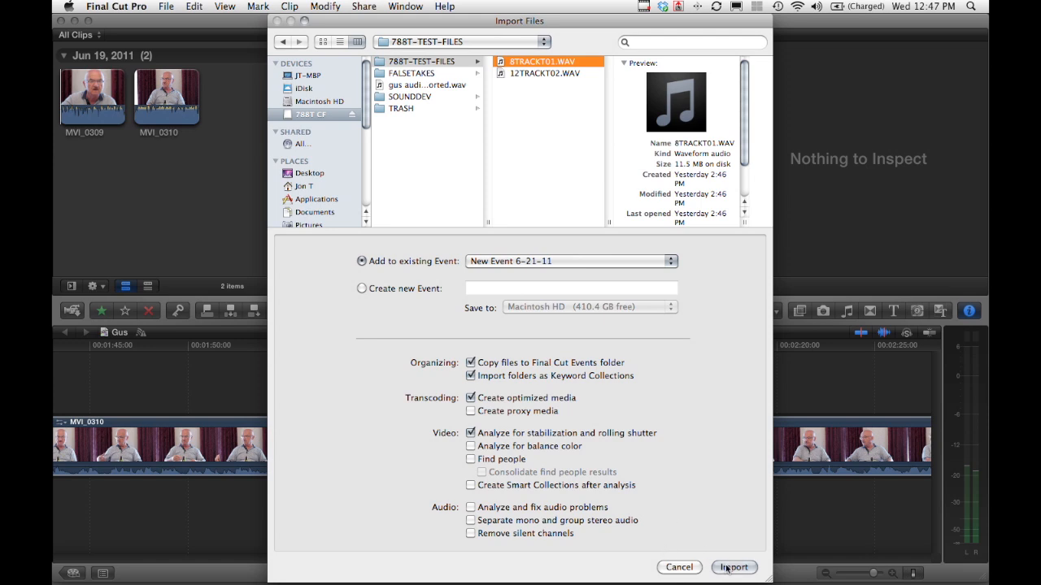
click(732, 566)
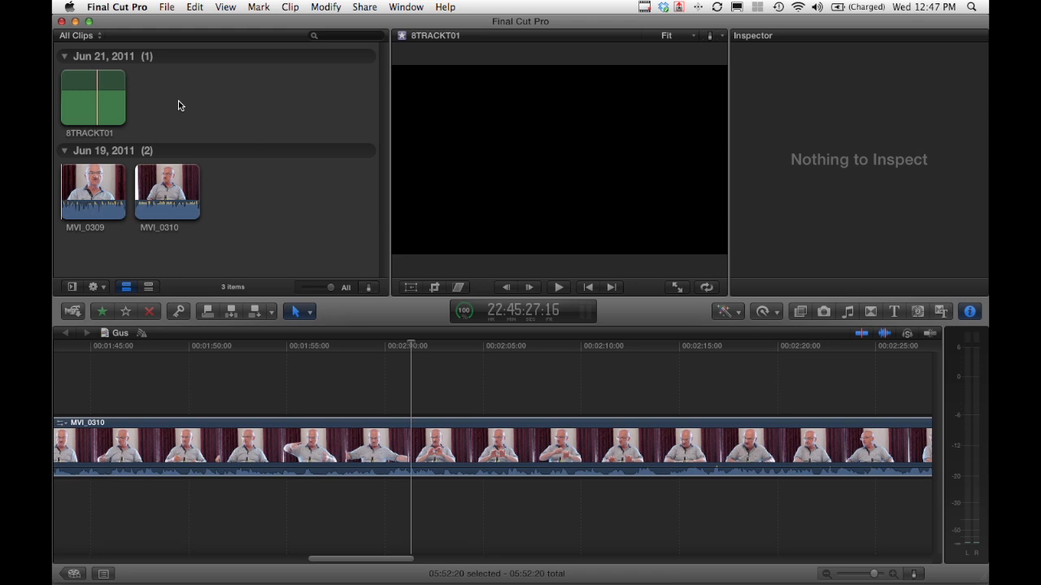
Review the imported 8TRACKT01 clip's Info: about ten seconds, 2 channels, 48 kHz
right_click(93, 97)
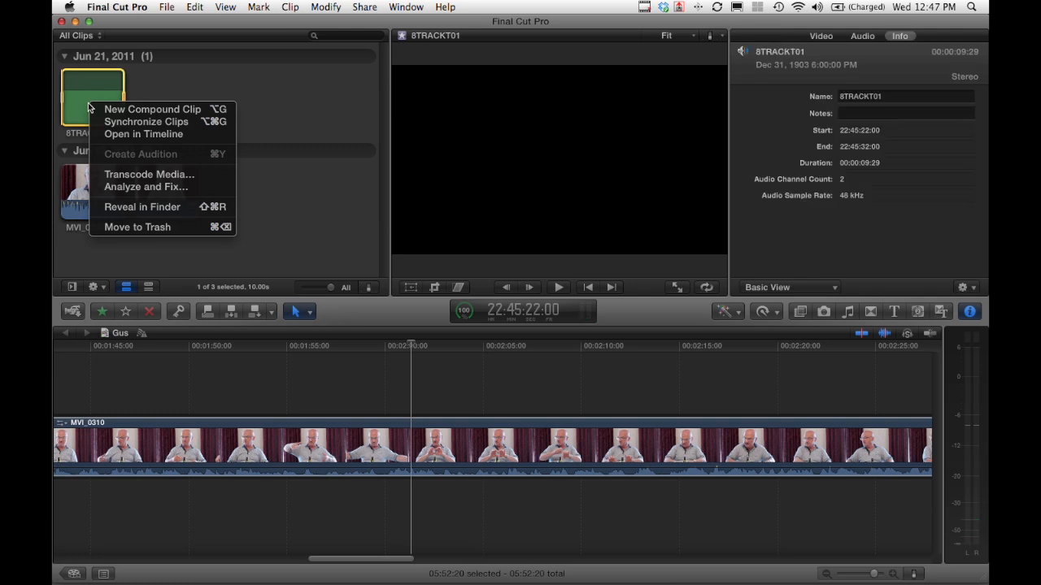
click(862, 35)
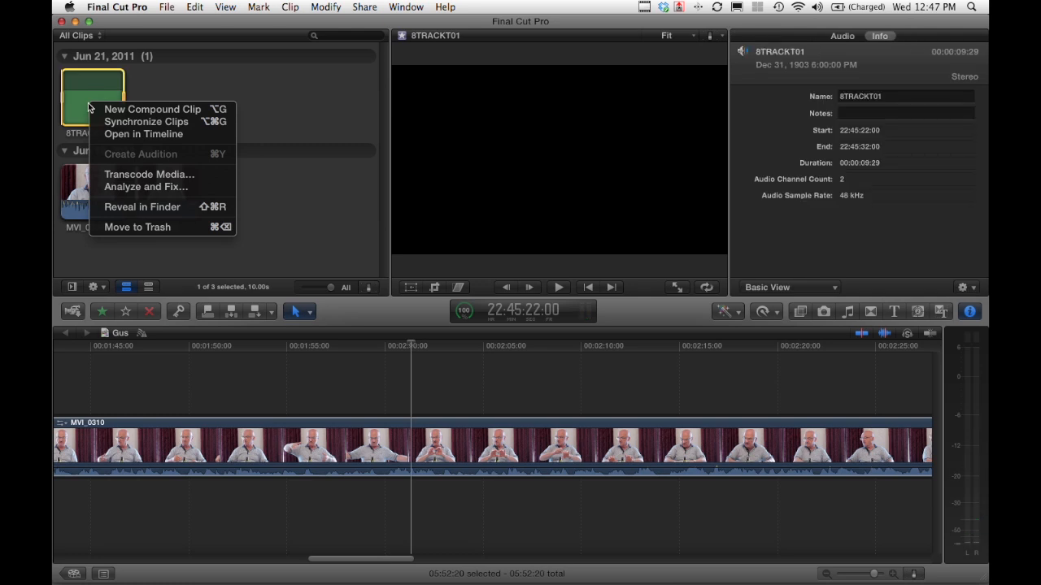
mouse_move(104, 146)
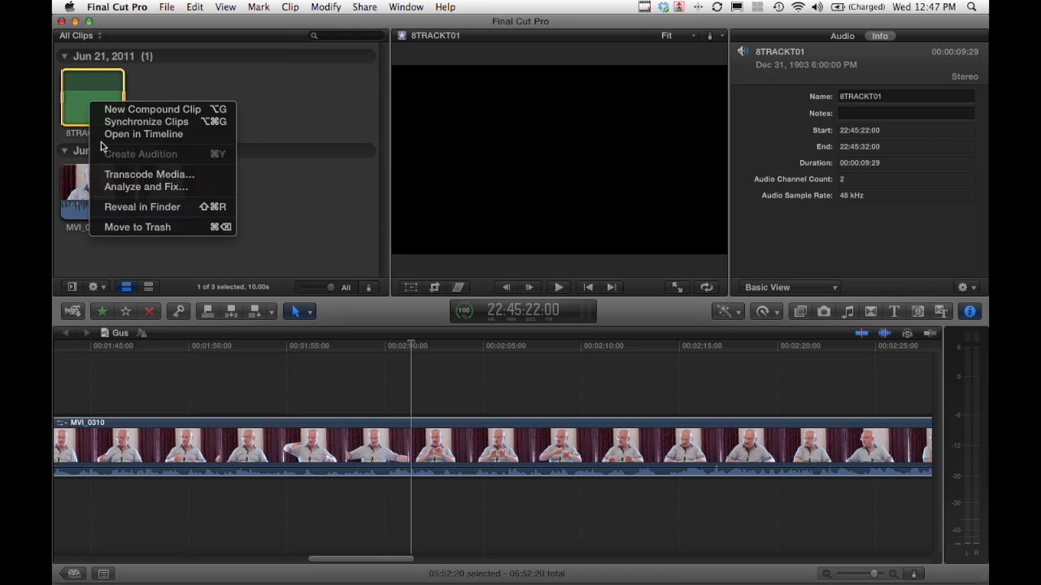
mouse_move(307, 106)
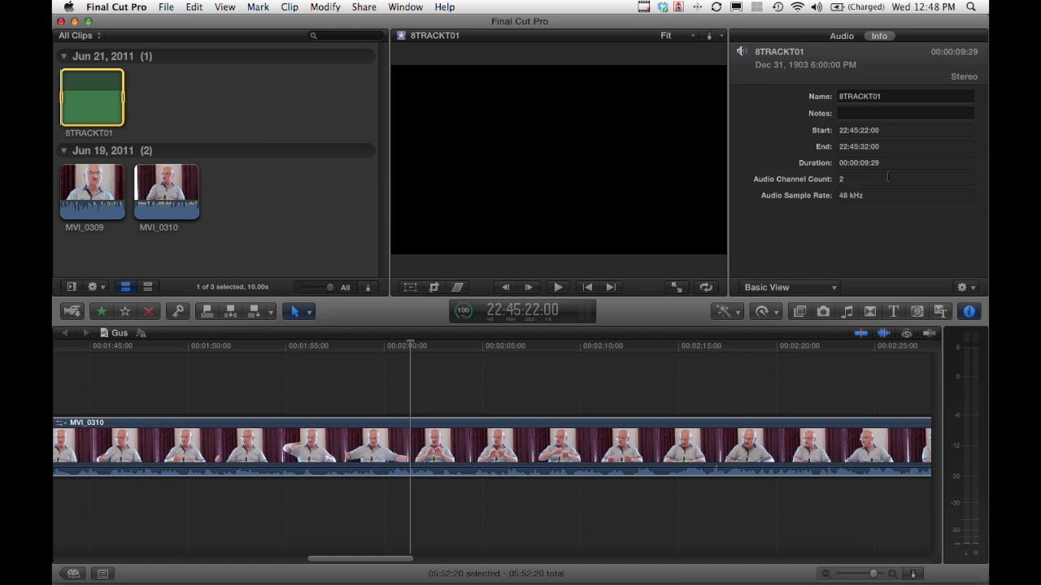
mouse_move(807, 222)
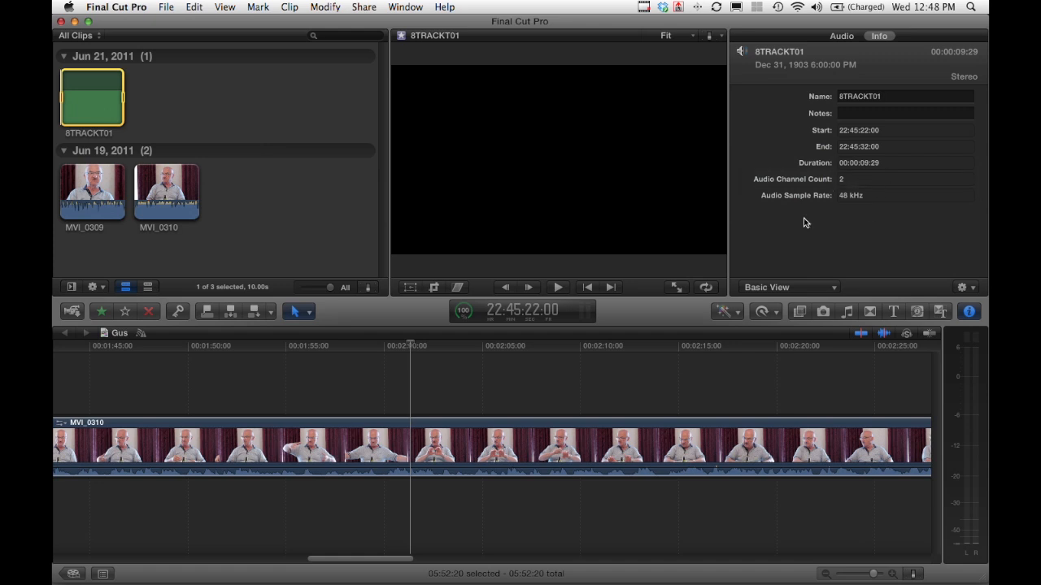
mouse_move(866, 118)
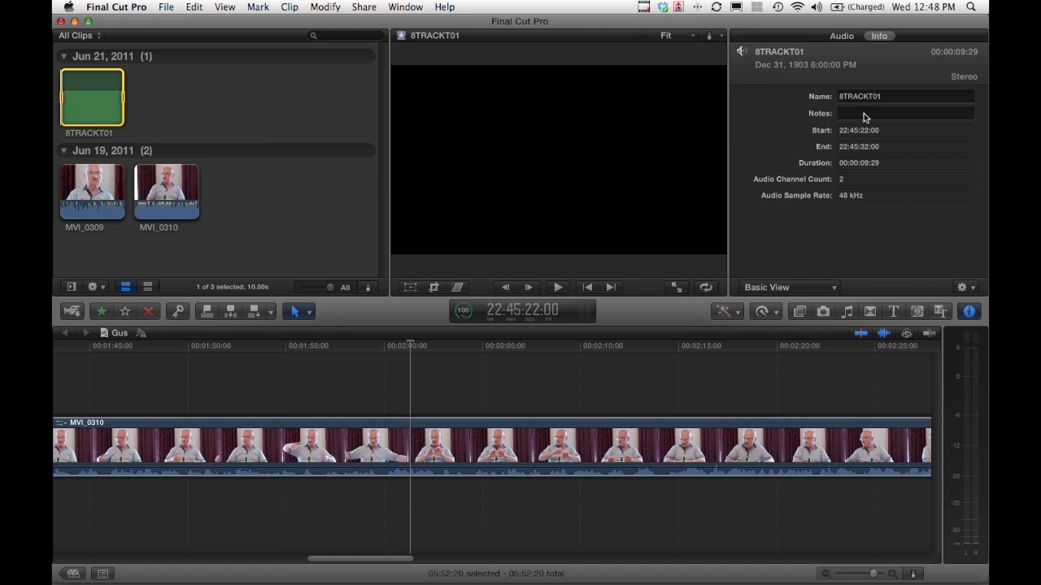
Set the 8TRACKT01 clip's channel configuration to 8 Mono in the Audio inspector
click(842, 36)
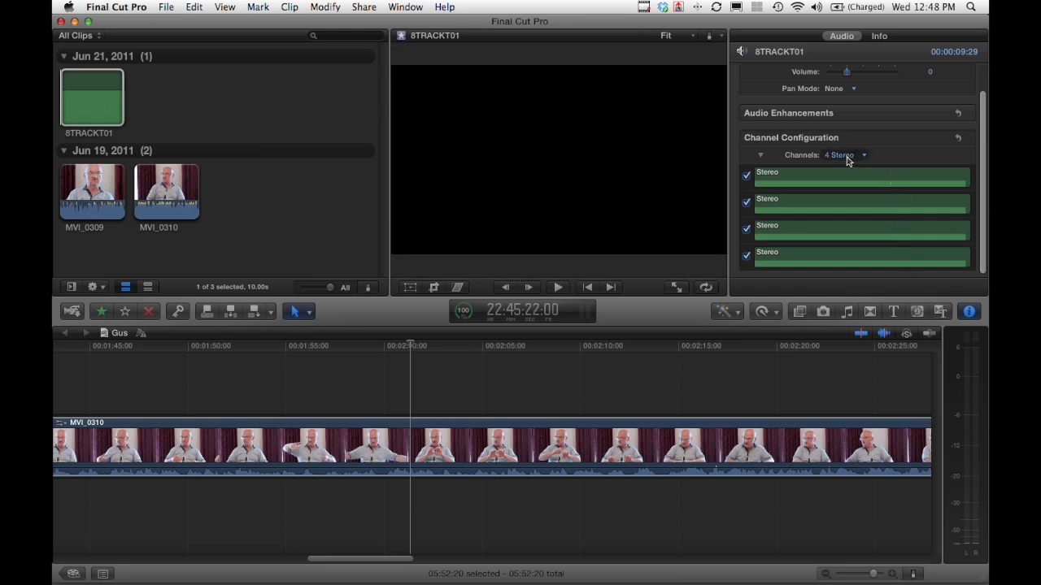
click(844, 155)
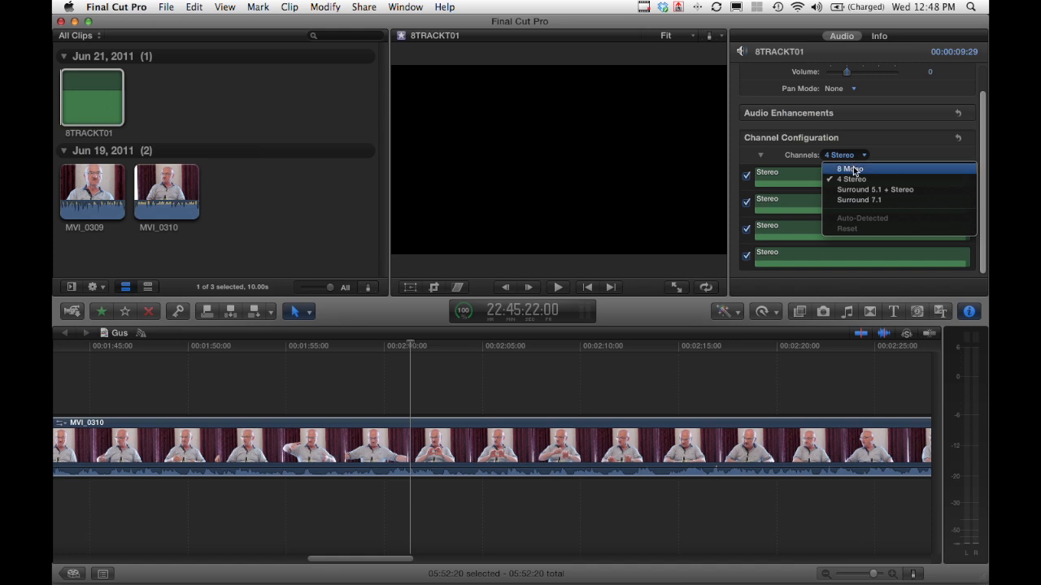
click(849, 168)
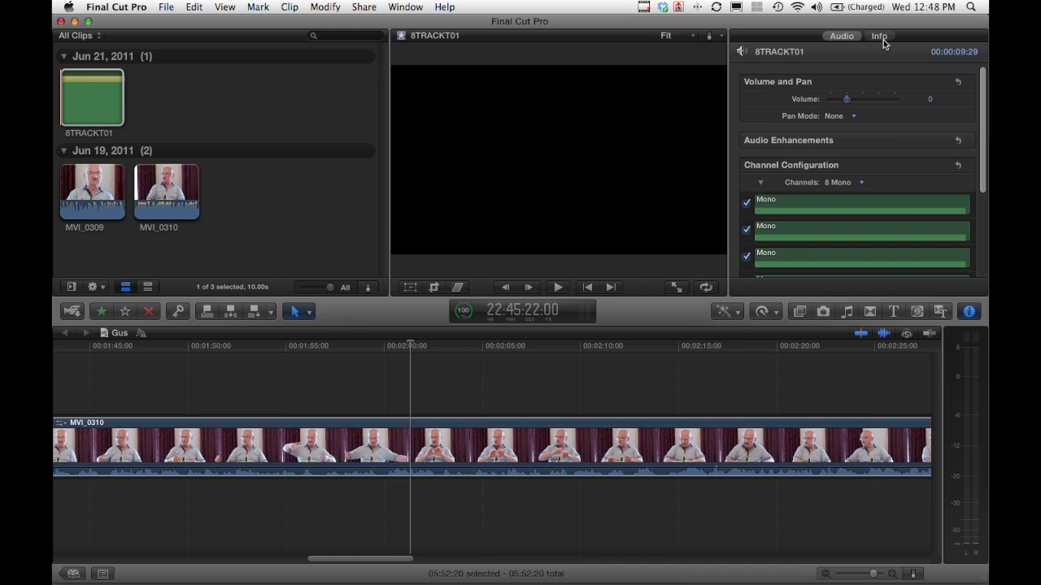
click(878, 36)
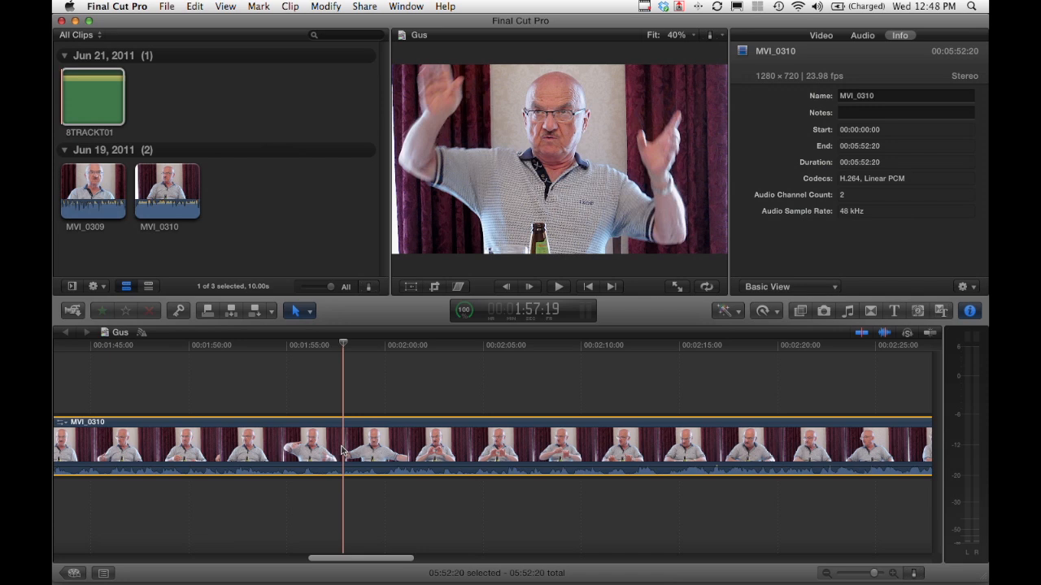
Detach MVI_0310's audio and place the 8TRACK01 clip in the timeline beneath it
right_click(342, 446)
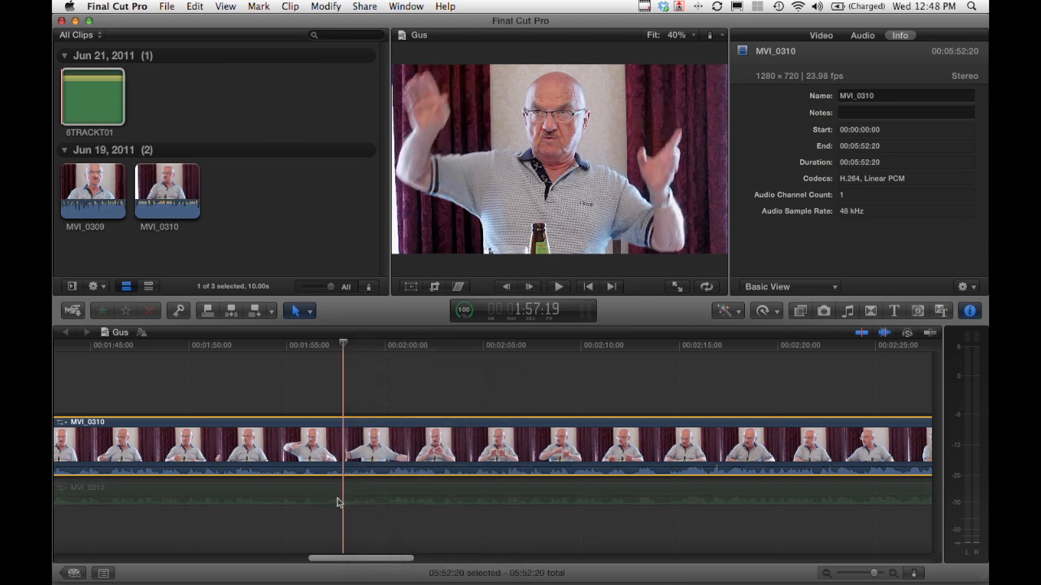
click(558, 287)
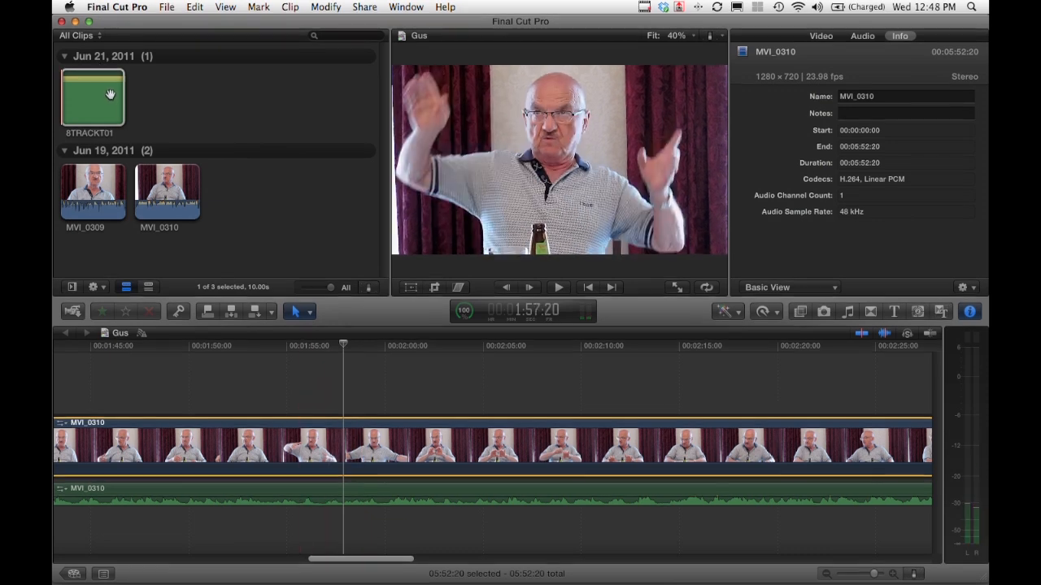
drag(93, 98, 406, 504)
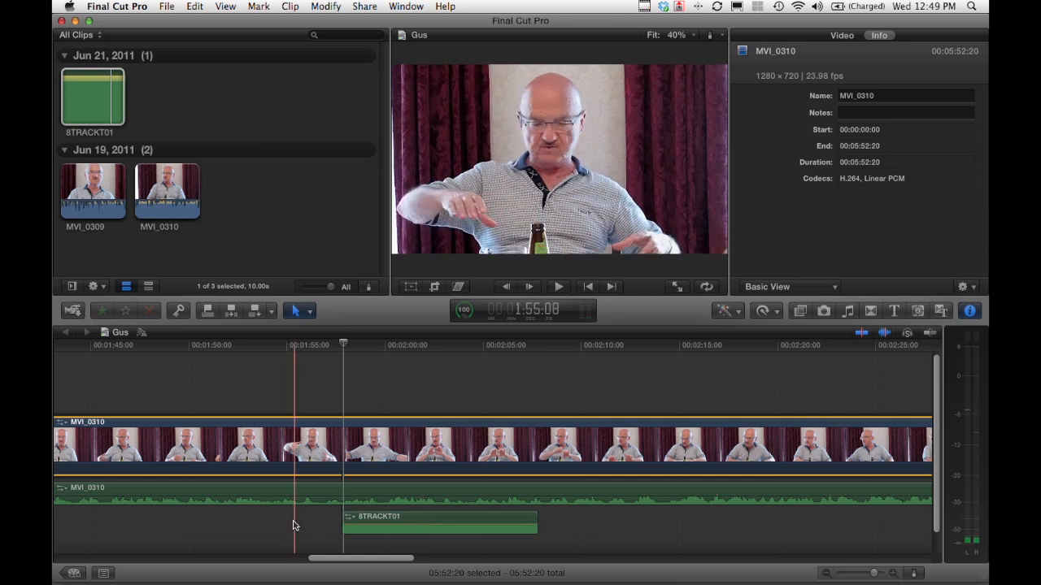
Select the 8TRACK01 timeline clip and break it apart into its mono channel clips
click(439, 522)
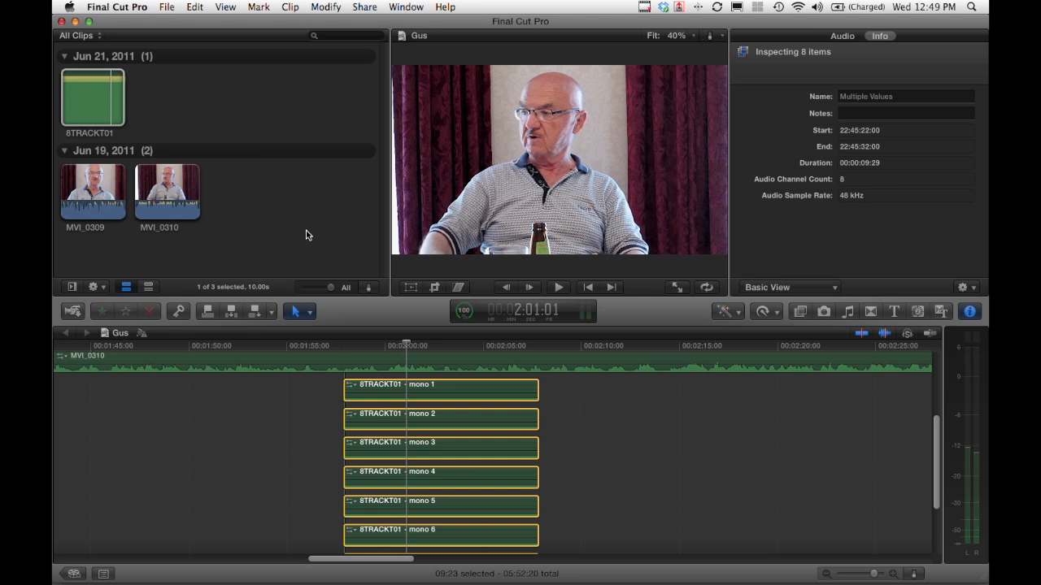
Start an audio-only export of the project with WAVE chosen as the file format
click(364, 6)
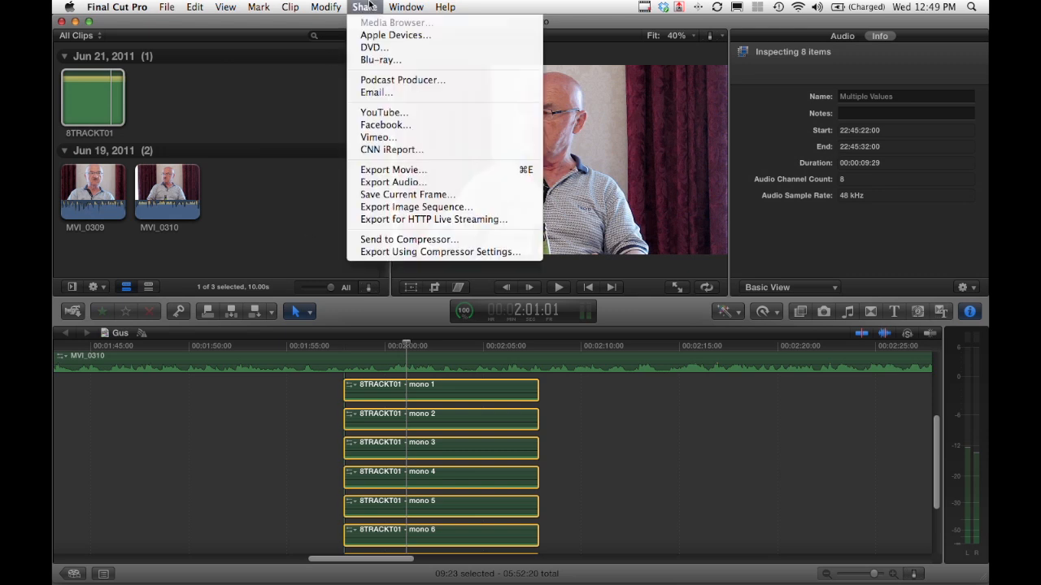
mouse_move(394, 182)
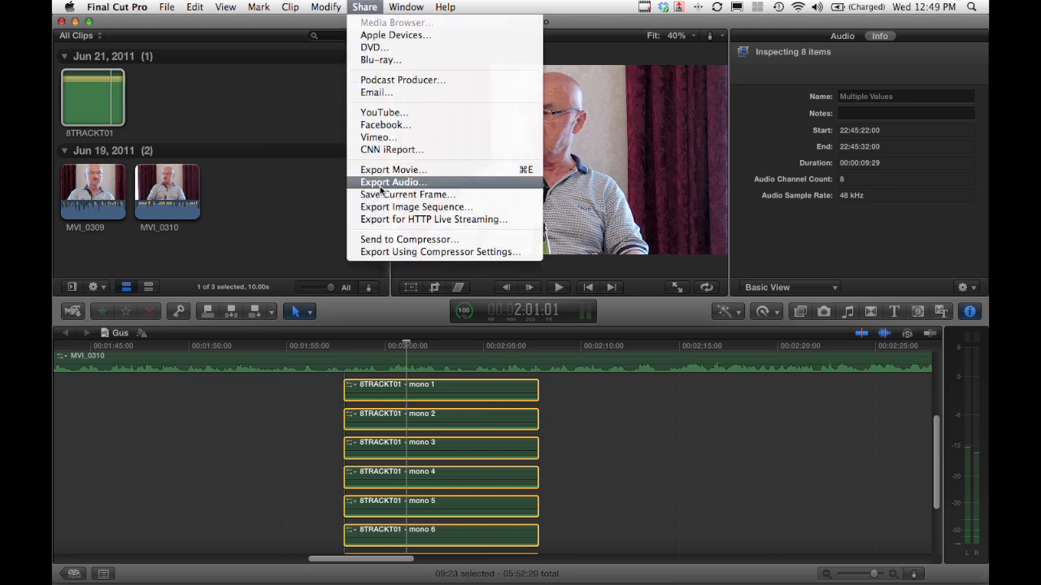
click(393, 182)
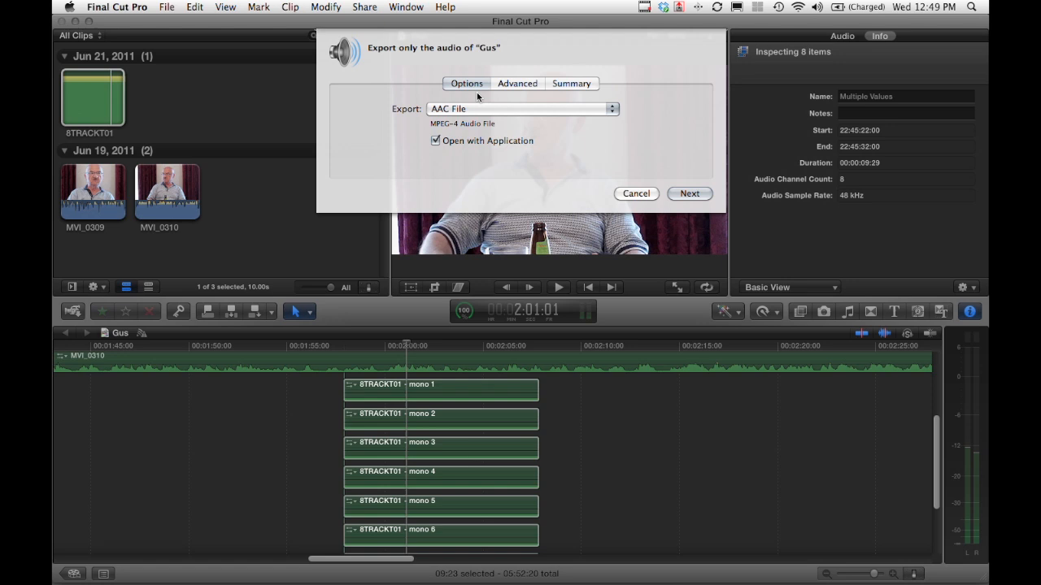
mouse_move(533, 104)
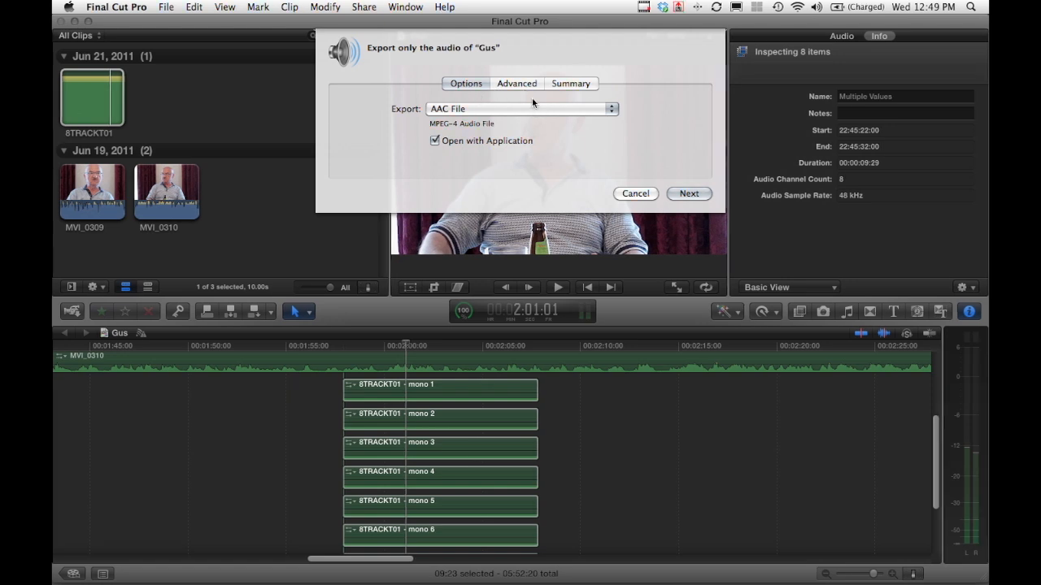
click(517, 83)
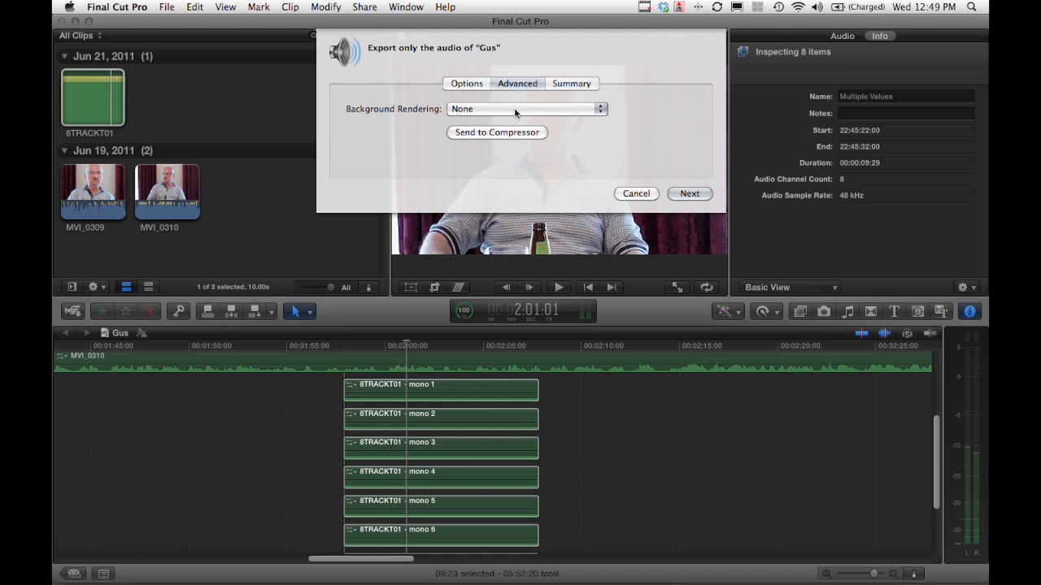
click(465, 83)
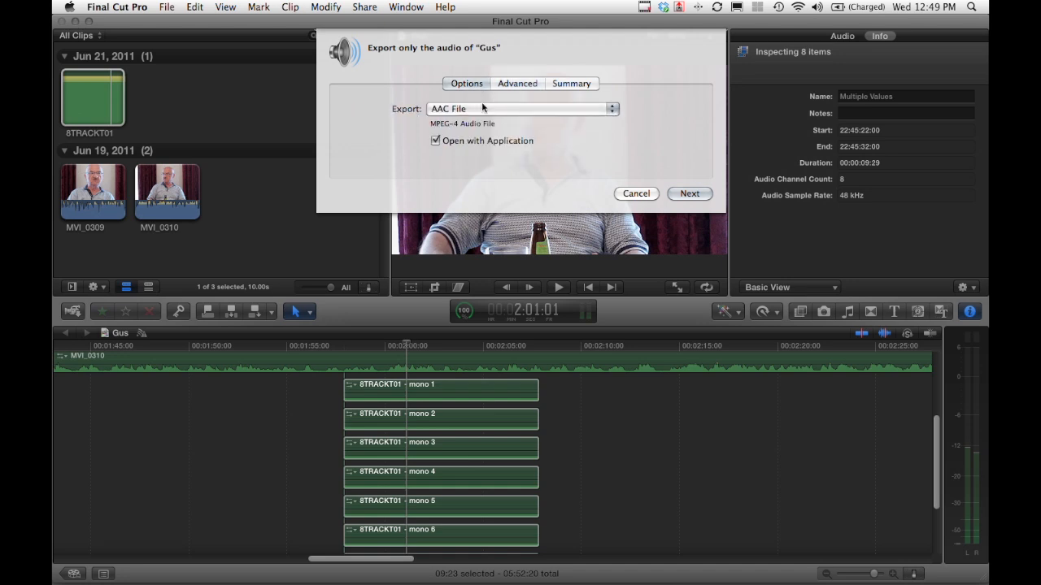
click(520, 107)
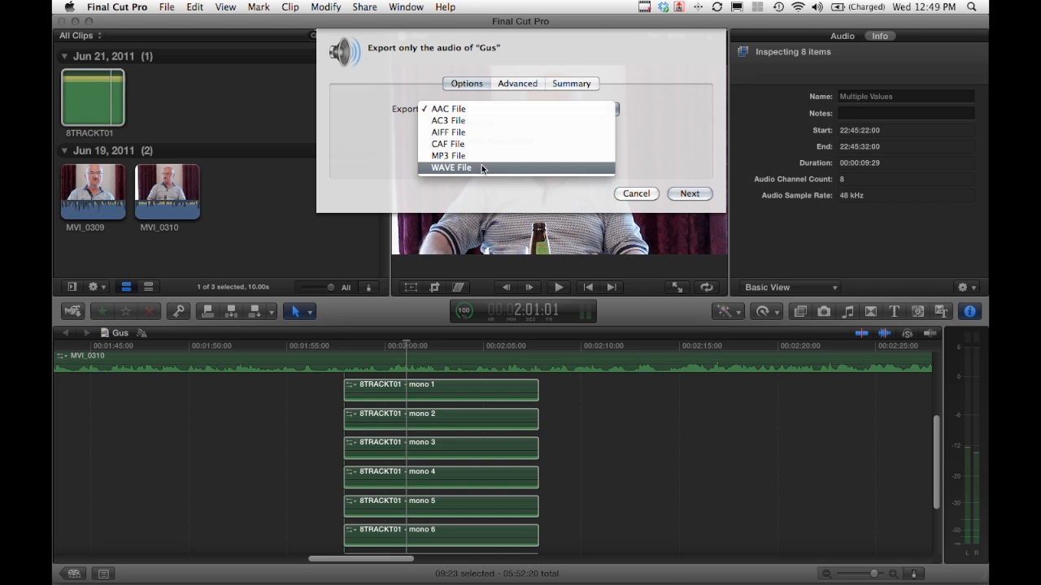
click(451, 167)
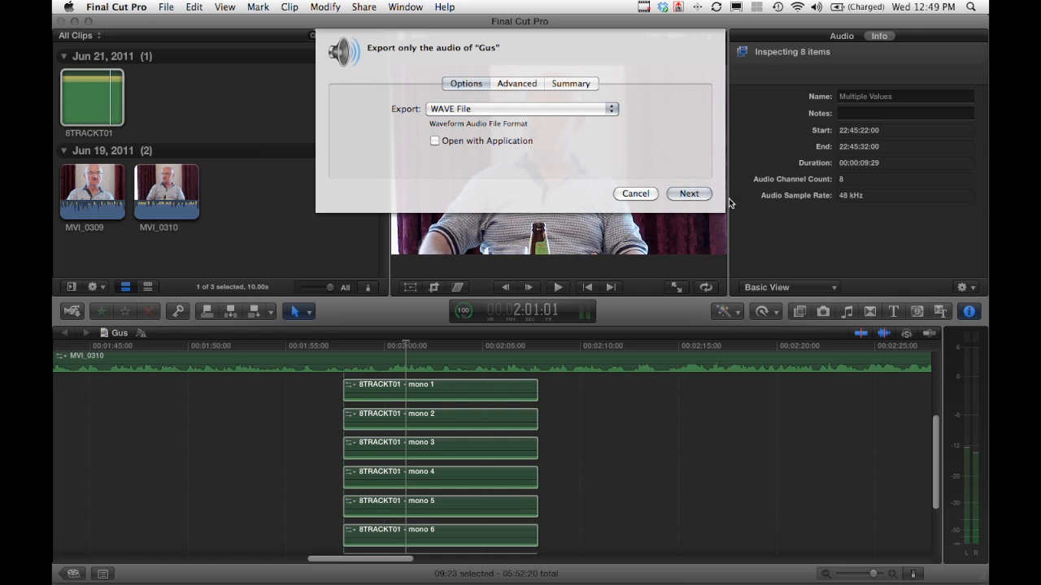
Save the export as 'gus audio exported', replacing the earlier file of that name
click(689, 194)
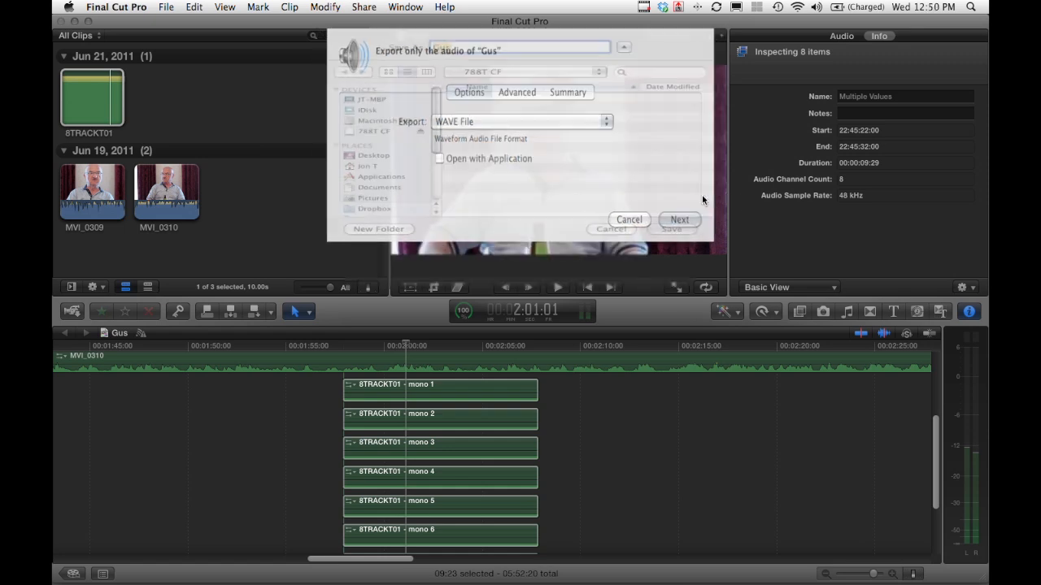
click(680, 220)
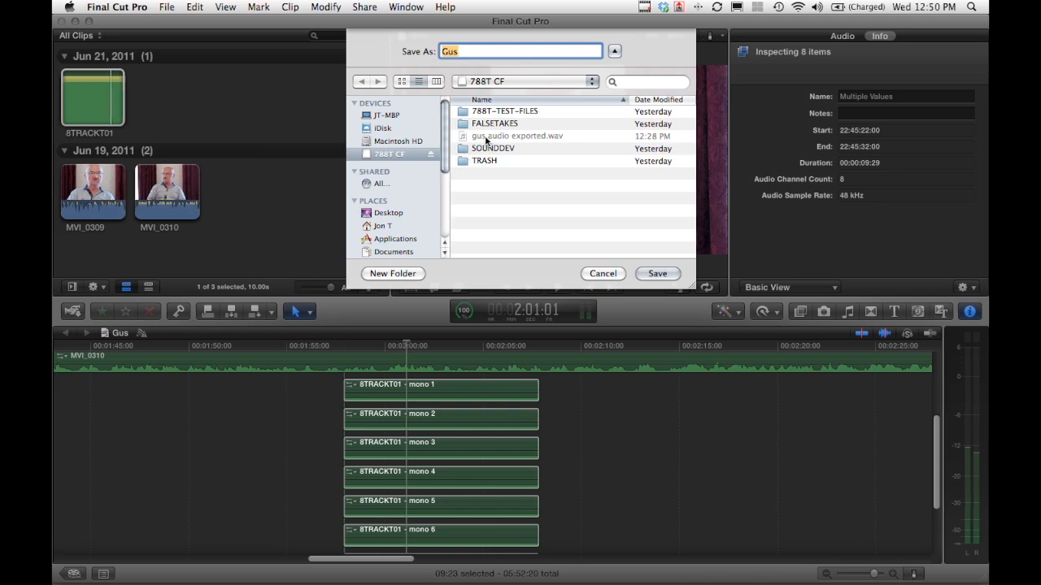
text(gus audio exported)
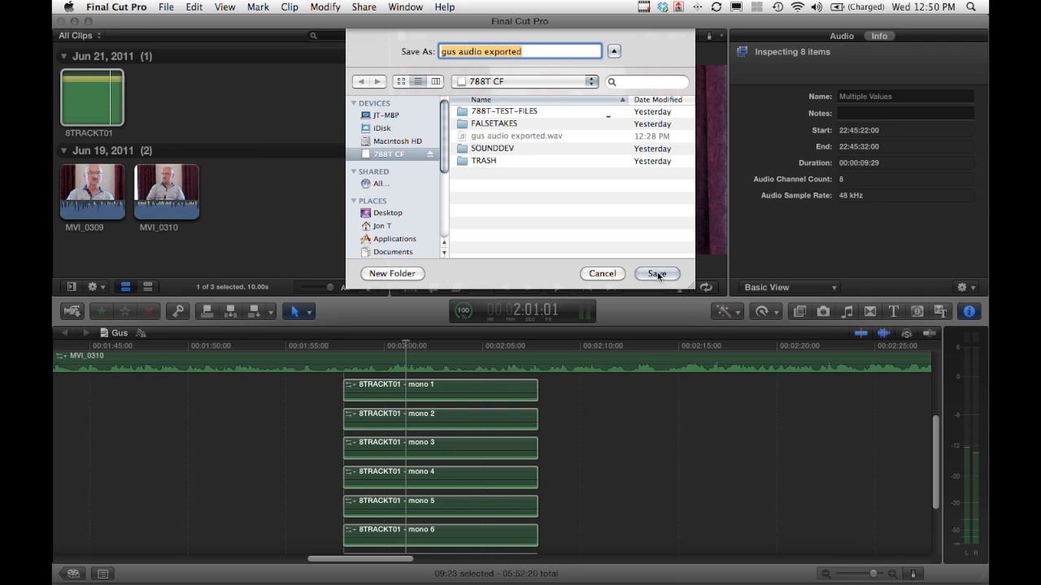
click(657, 273)
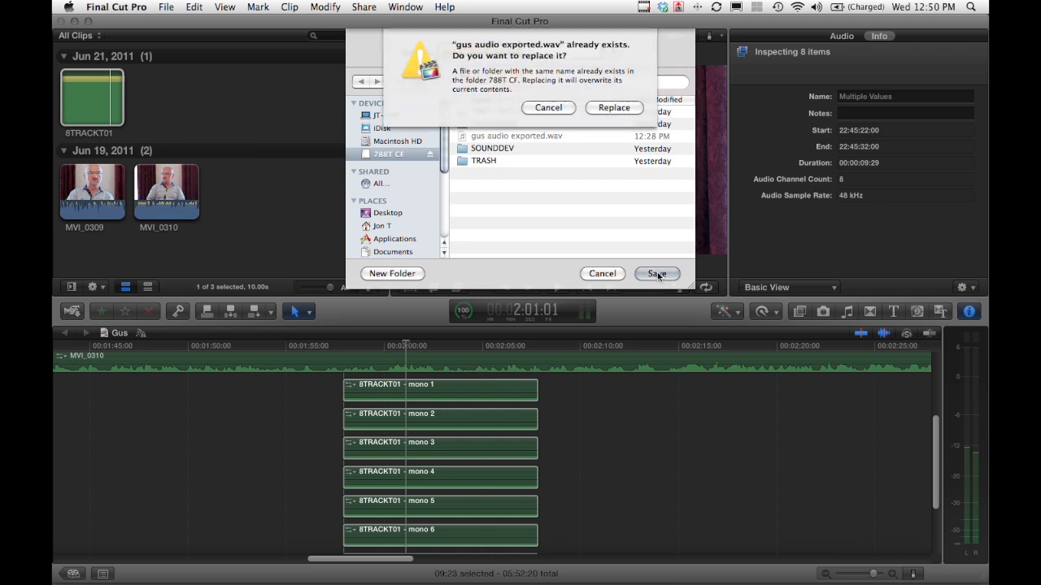
click(615, 107)
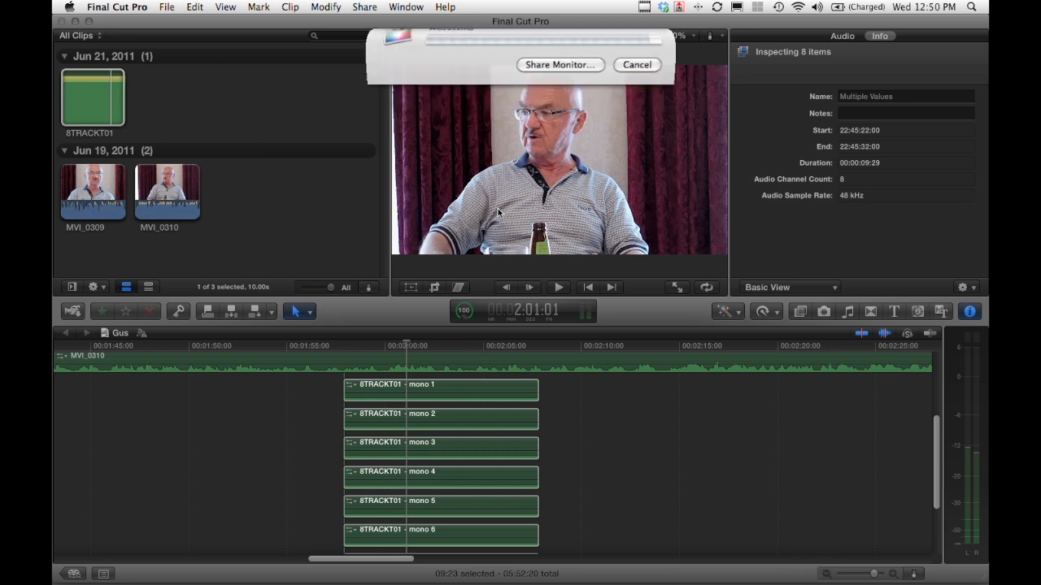
Show gus audio exported.wav on the 788T CF card in Finder beside the Wave Agent list
click(638, 65)
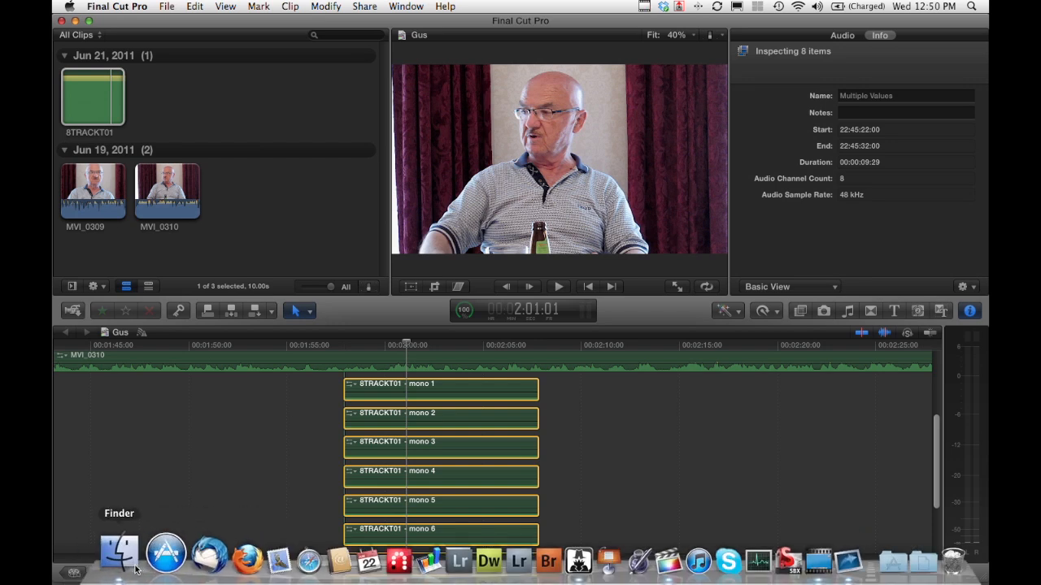
click(120, 559)
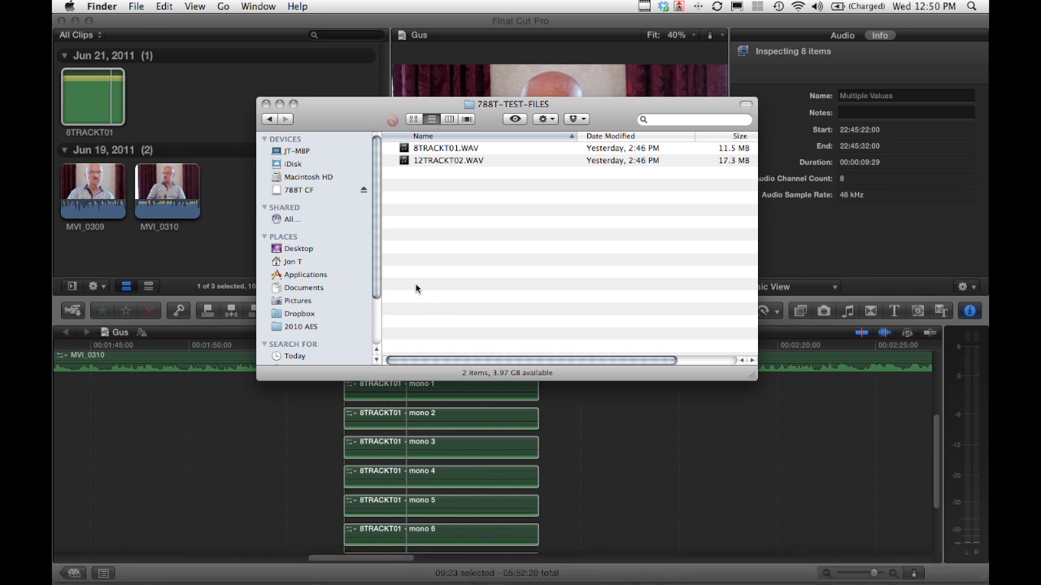
click(299, 189)
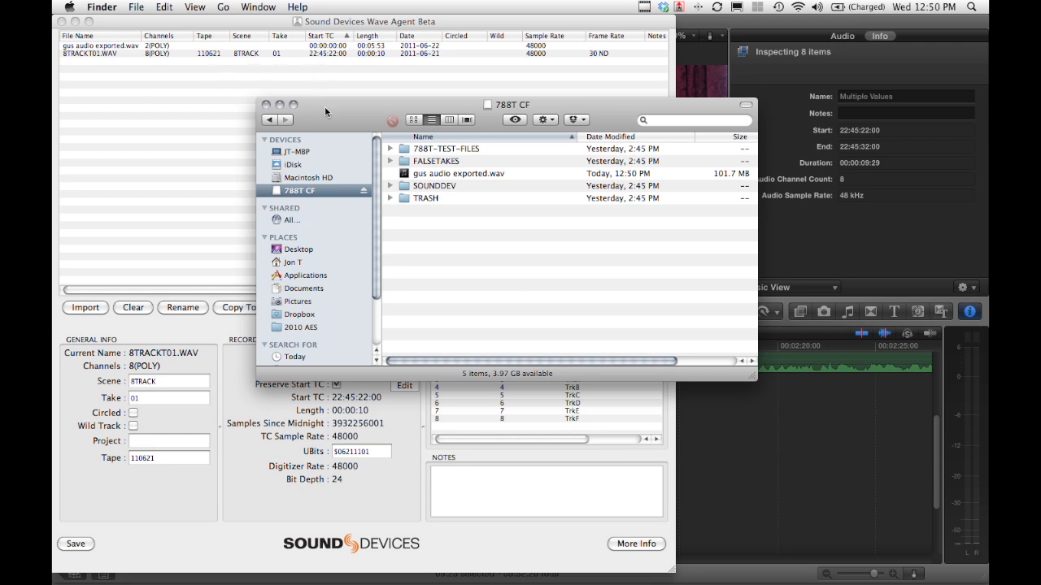
drag(488, 104, 496, 195)
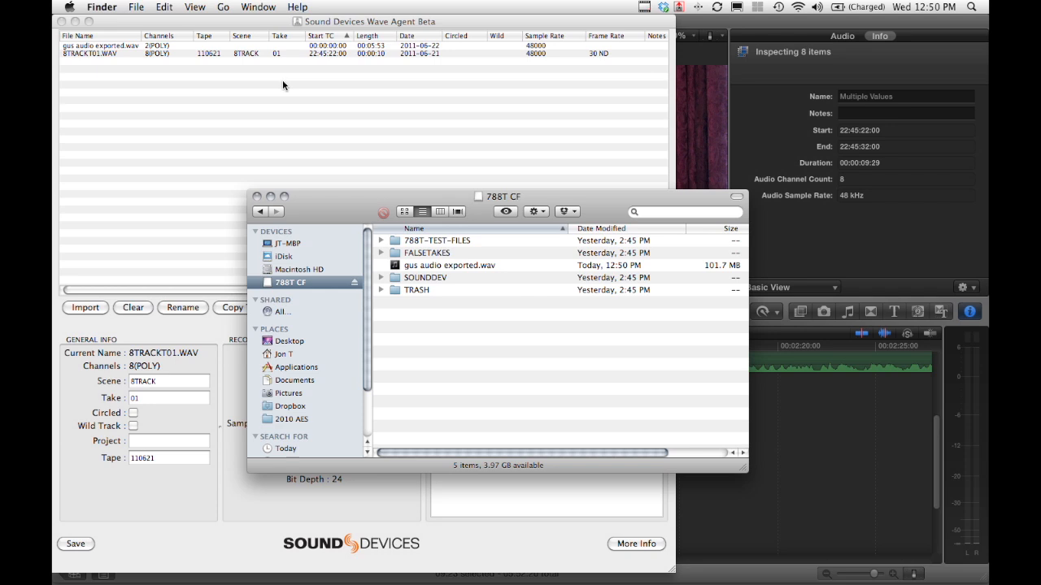
mouse_move(404, 85)
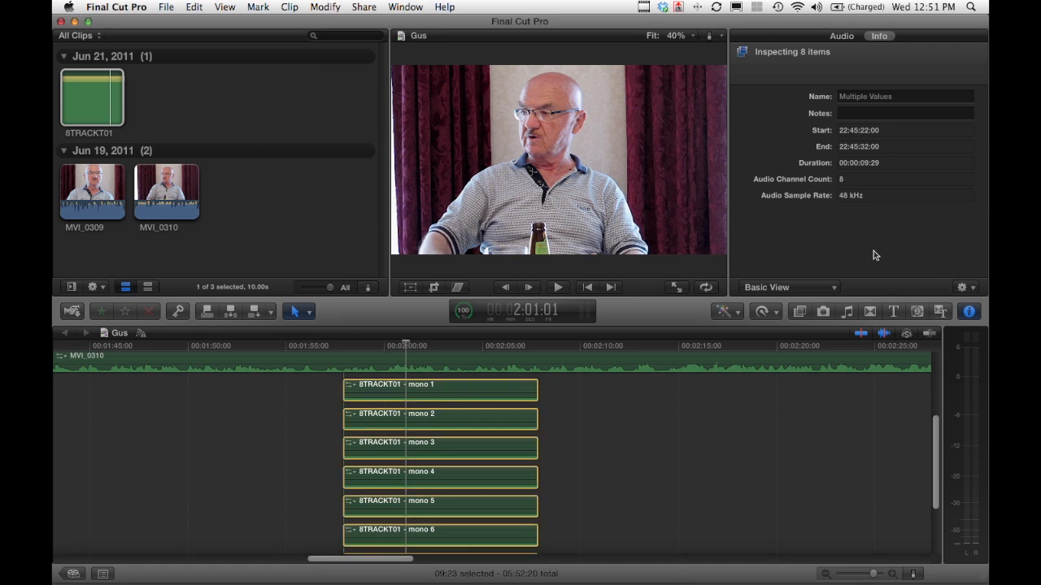
click(117, 6)
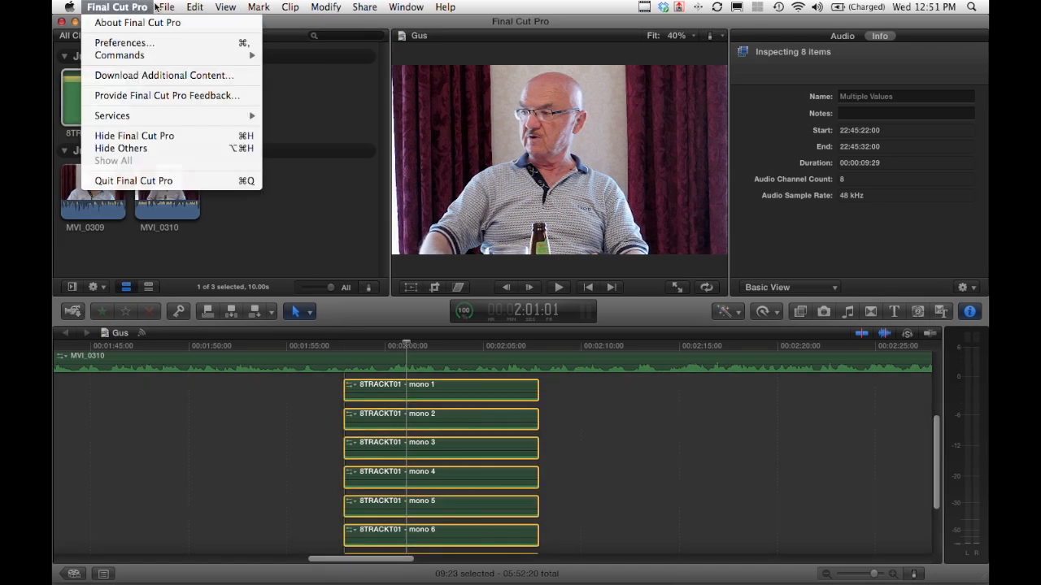
click(224, 6)
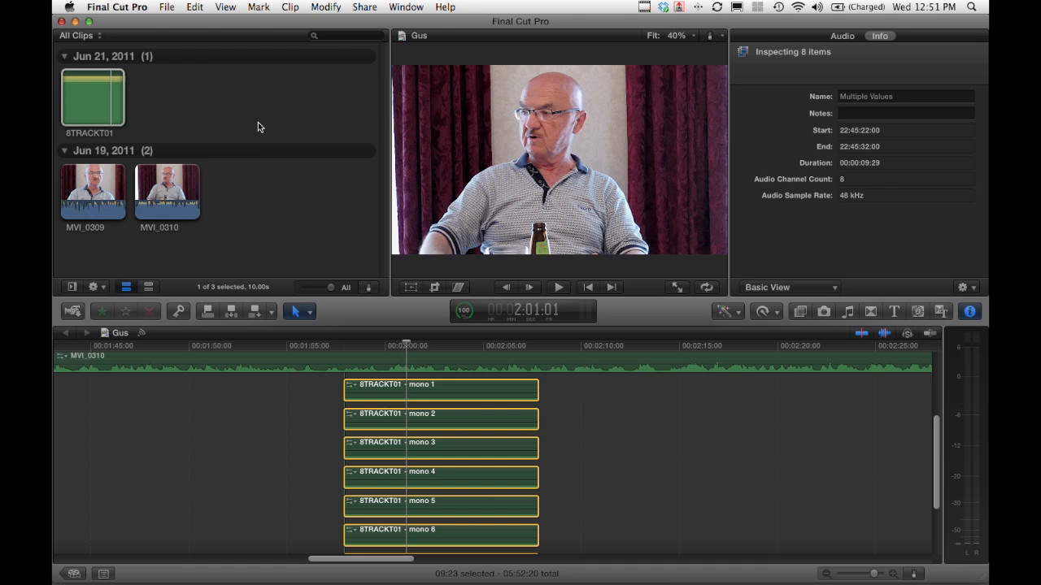
click(644, 7)
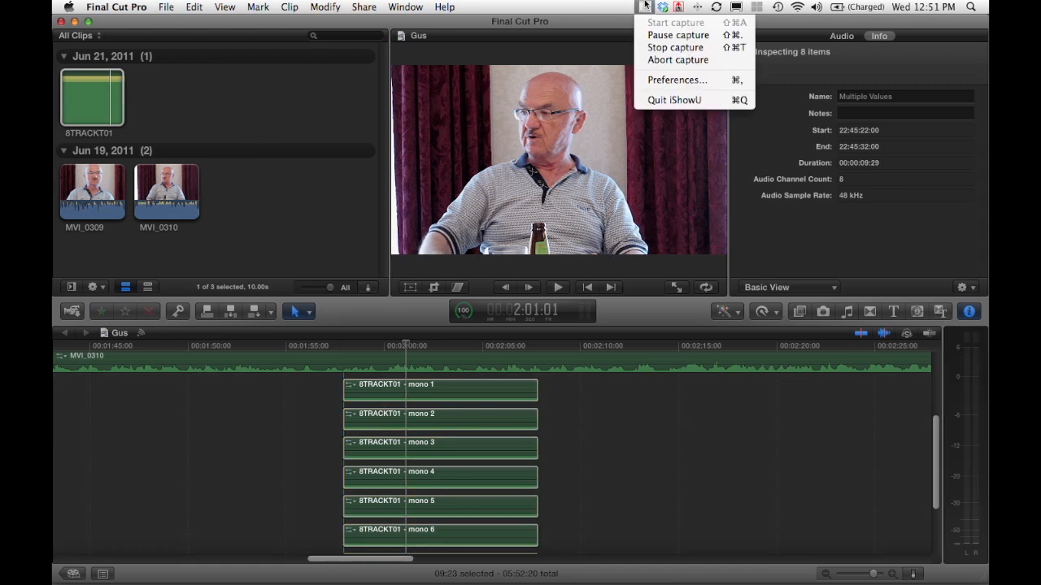